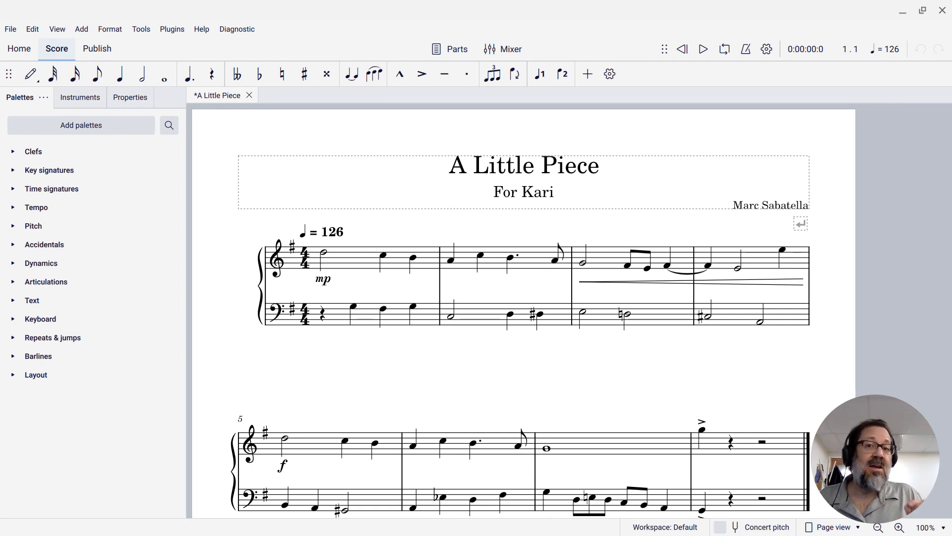
Step: Select treble-staff measures 2 through 5 as one range
left_click(503, 242)
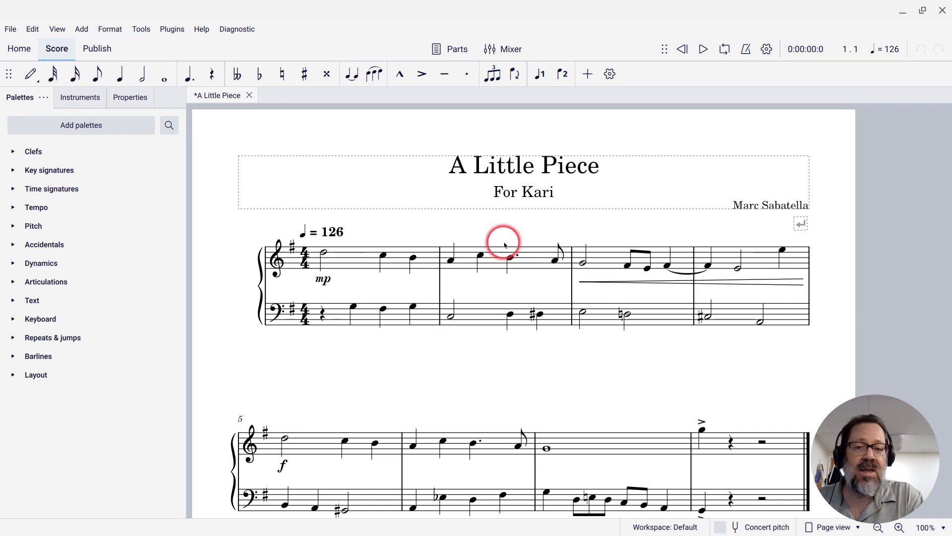
left_click(503, 258)
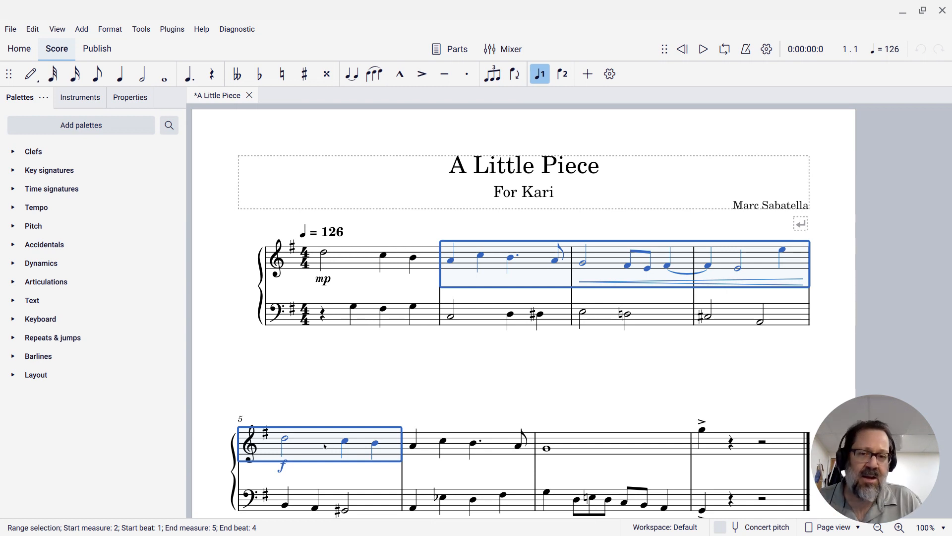
Step: Clear the range and select the C5 quarter note on beat 3 of measure 1
left_click(298, 367)
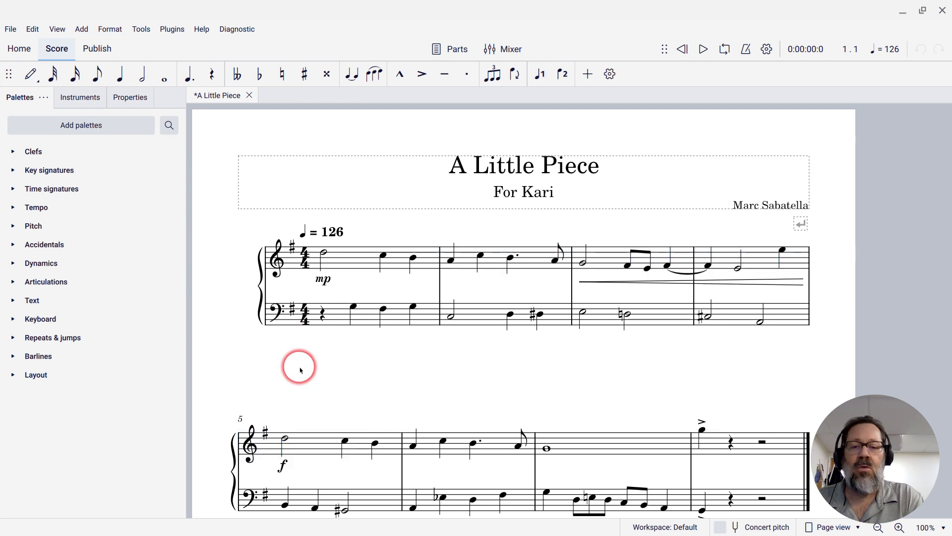
left_click(383, 255)
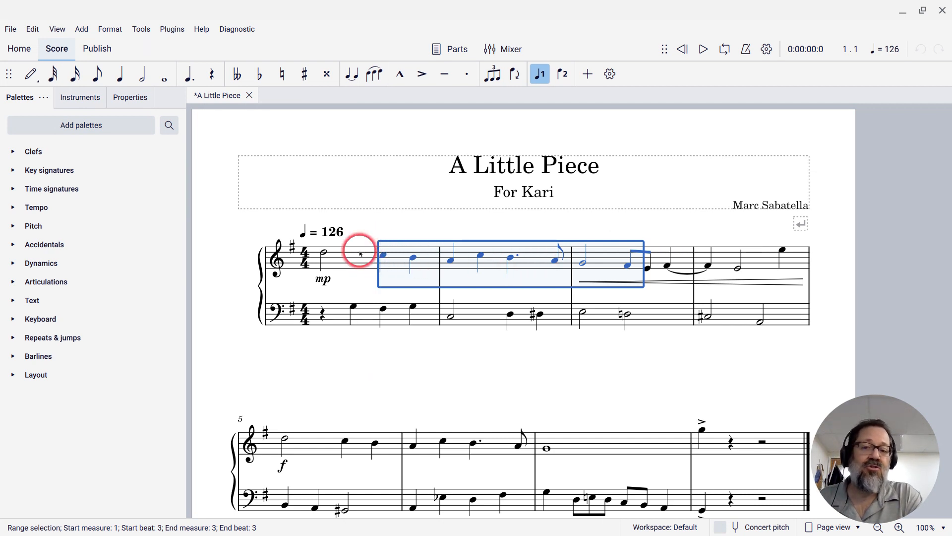
mouse_move(729, 197)
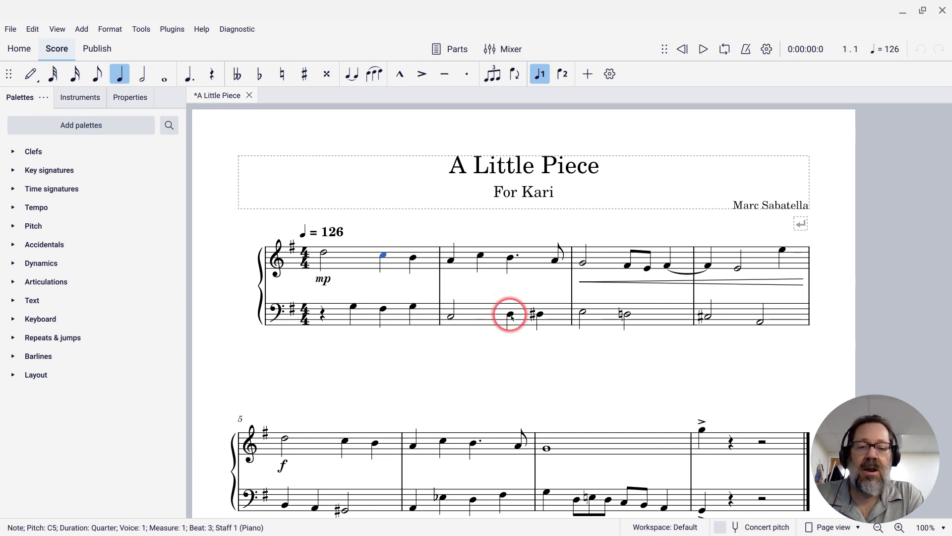
left_click(510, 316)
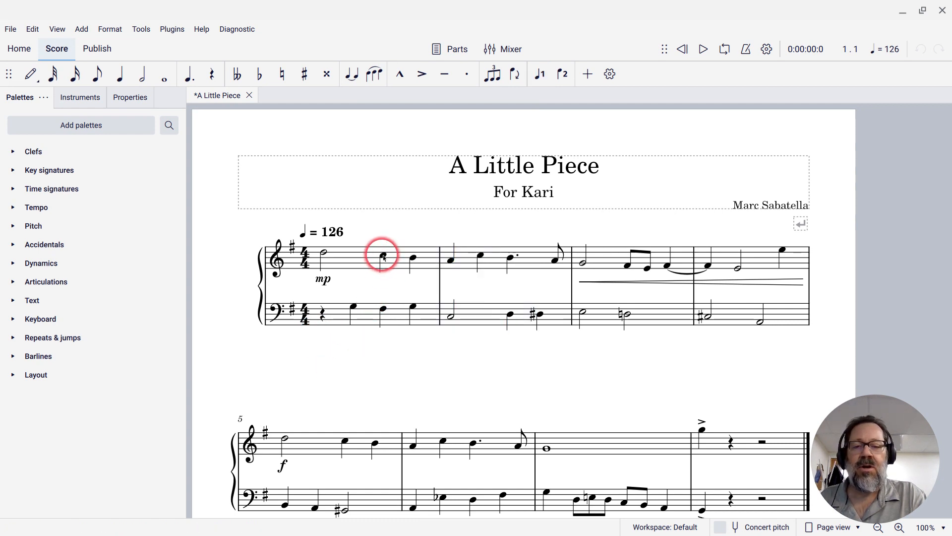
left_click(382, 256)
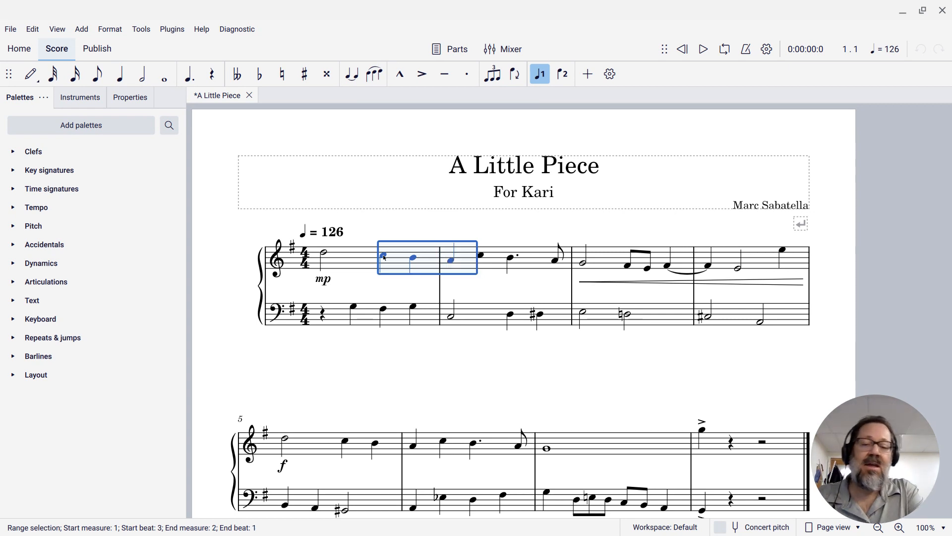
Step: Extend the treble range one note, through beat 2 of measure 2
key("Shift+Right")
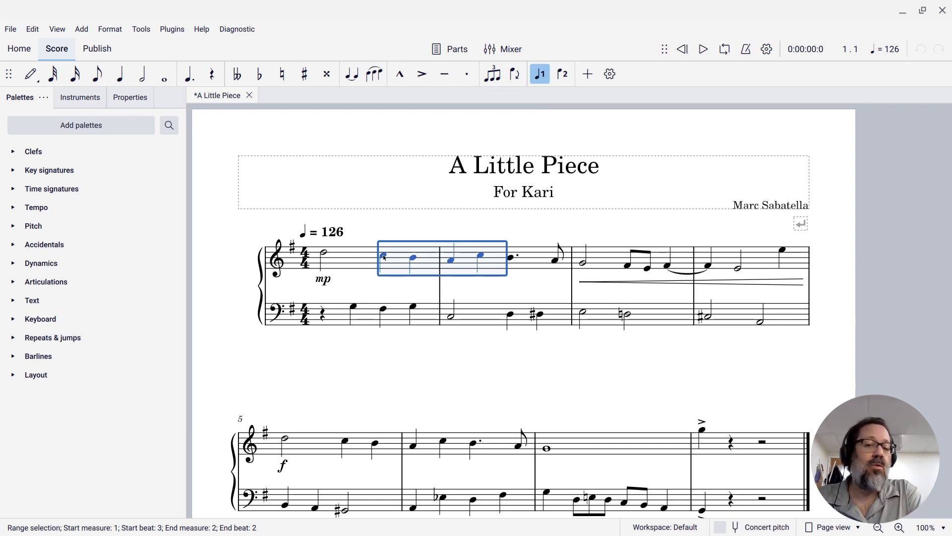
Step: Reset the treble range to all of measure 1, including tempo mark and dynamic
key("Shift+Ctrl+Right")
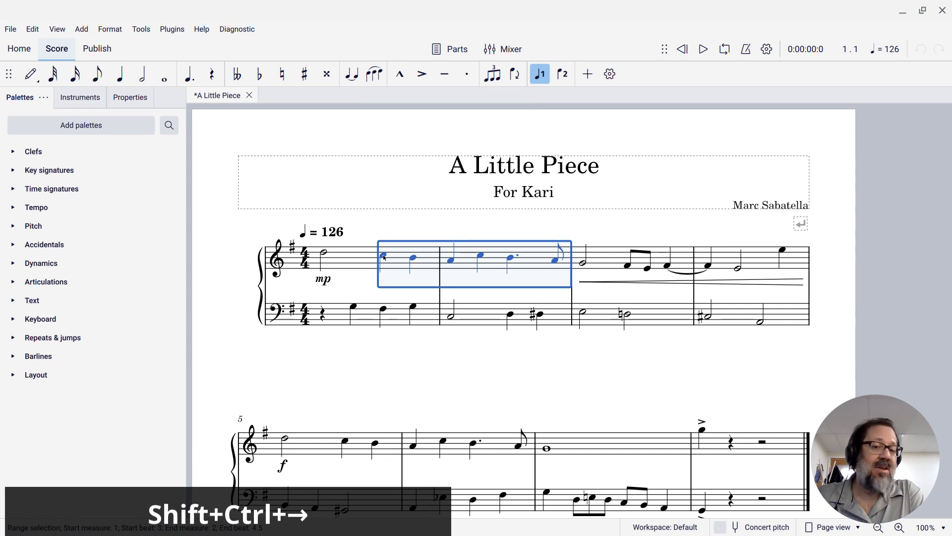
key("Shift+Ctrl+Right")
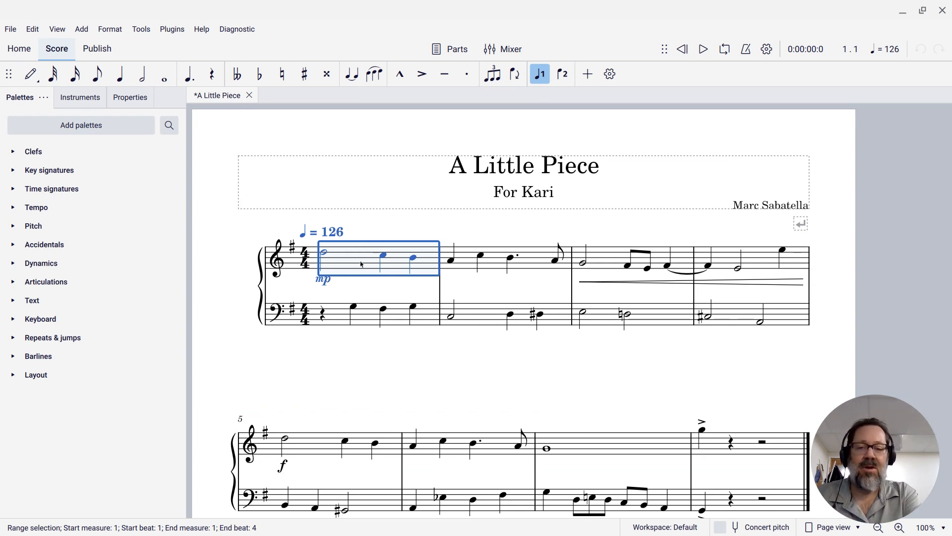
Step: Extend the measure 1 range down into the bass staff
key("shift+down")
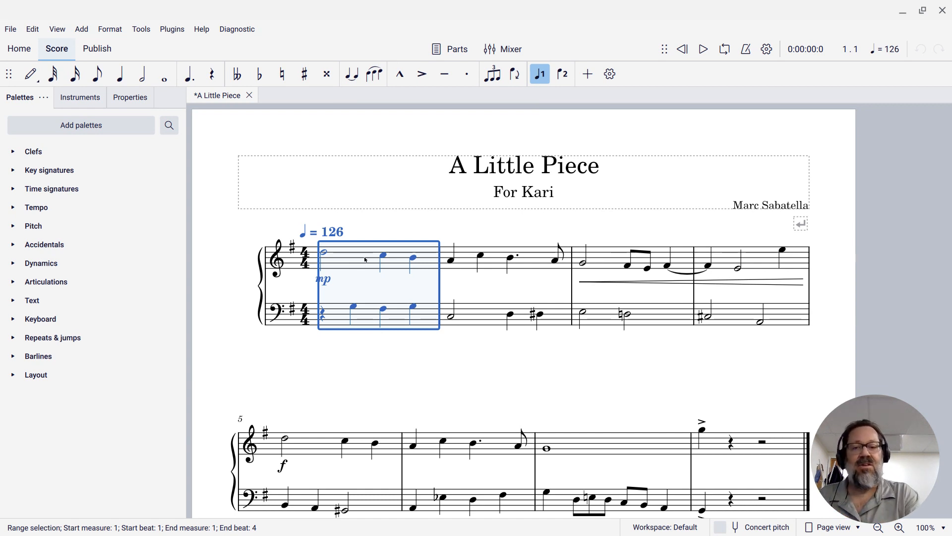
left_click(356, 286)
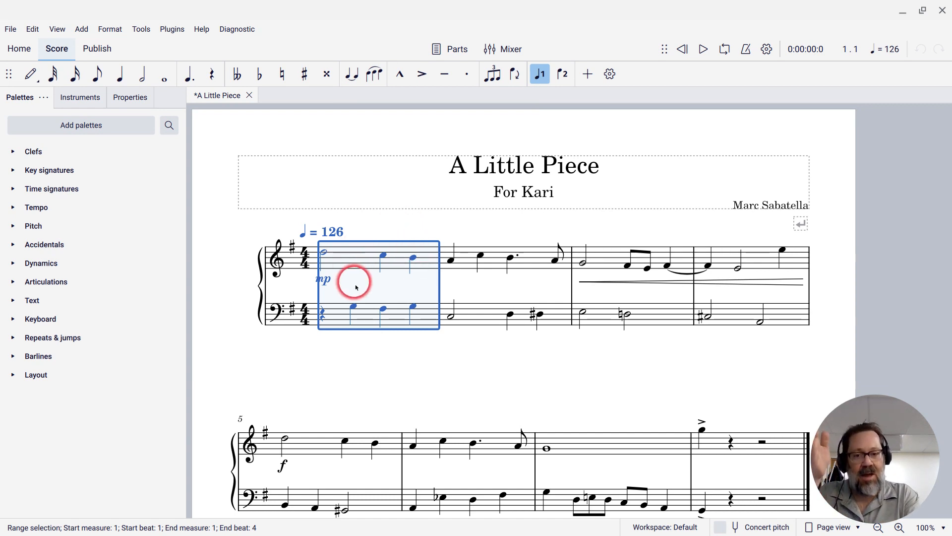